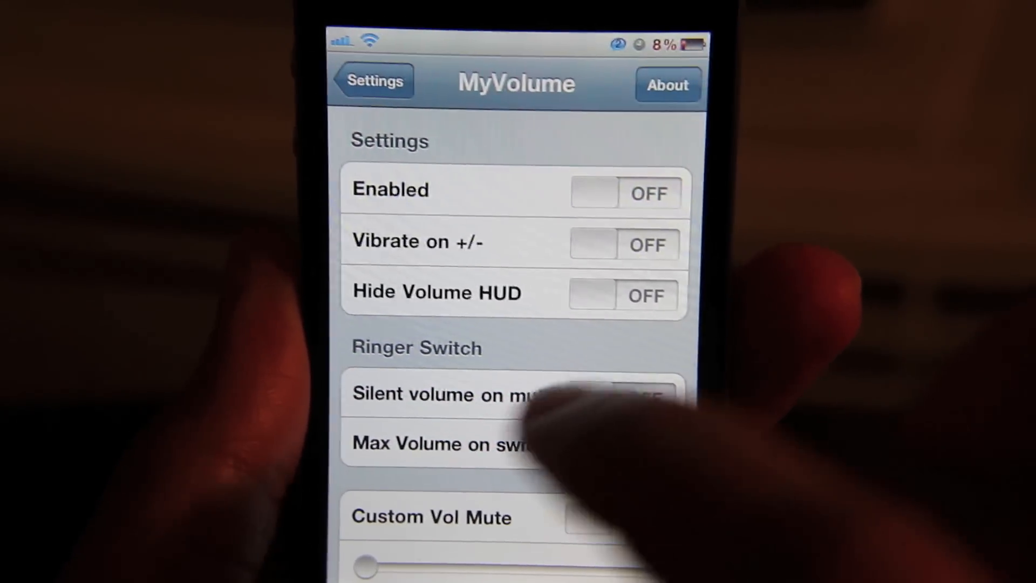
Step: Switch on MyVolume's Enabled toggle, leaving the other options off
scroll("down", 3)
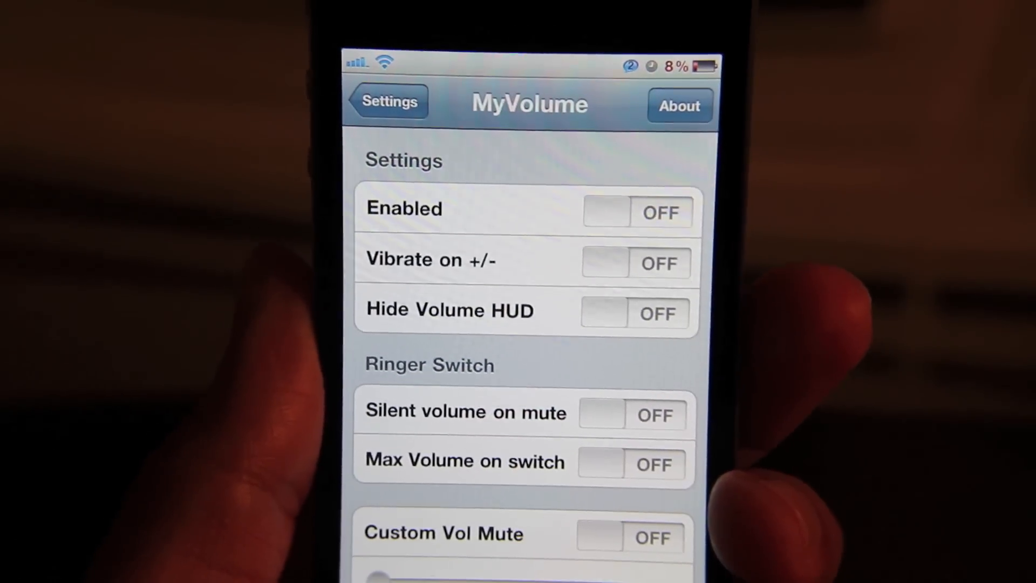
left_click(638, 212)
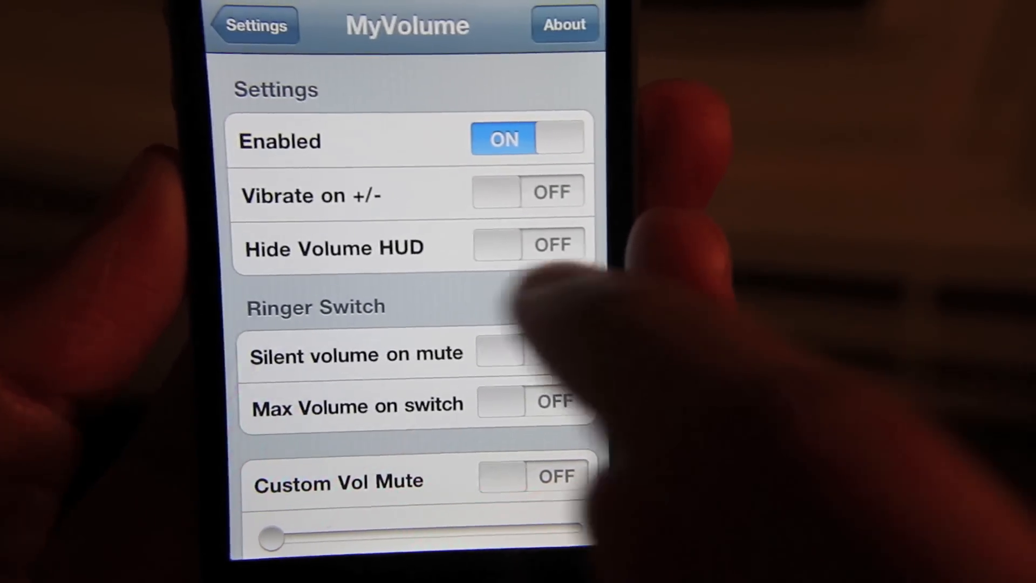
Step: Turn on 'Vibrate on +/-' and 'Hide Volume HUD'
left_click(529, 191)
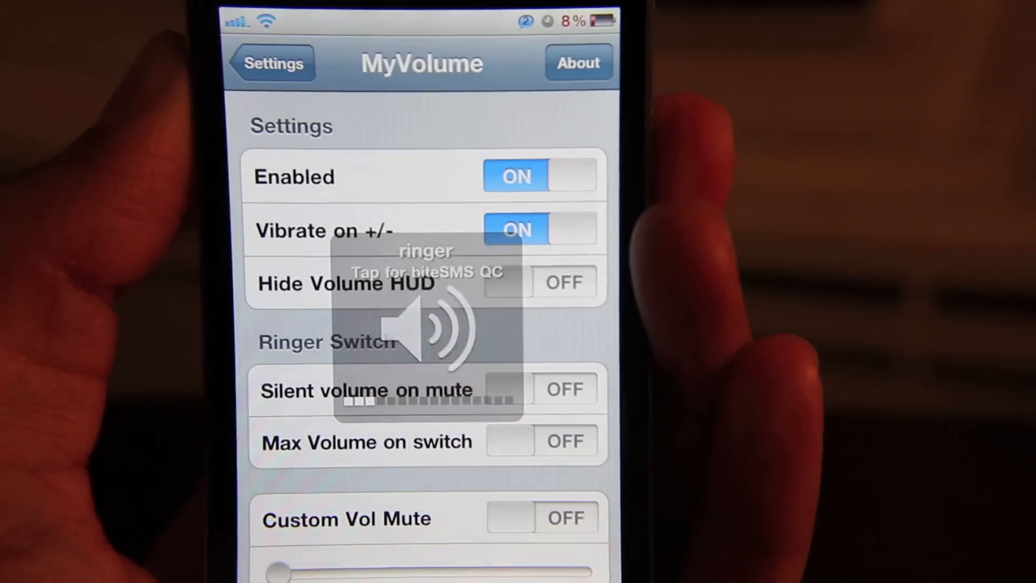
left_click(564, 282)
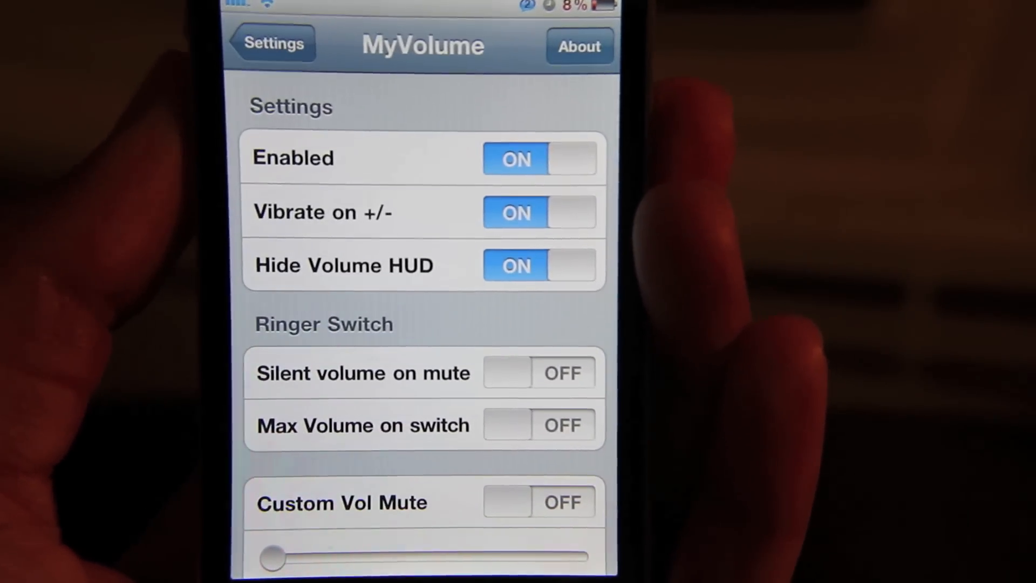
scroll("down", 3)
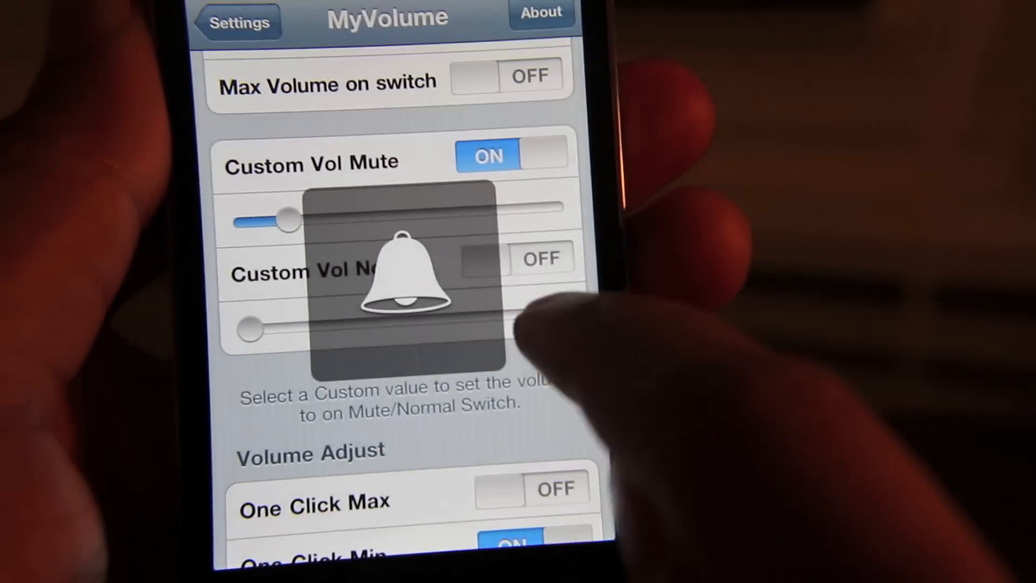
Step: Switch on Custom Vol Normal beside the low custom mute volume
left_click(534, 258)
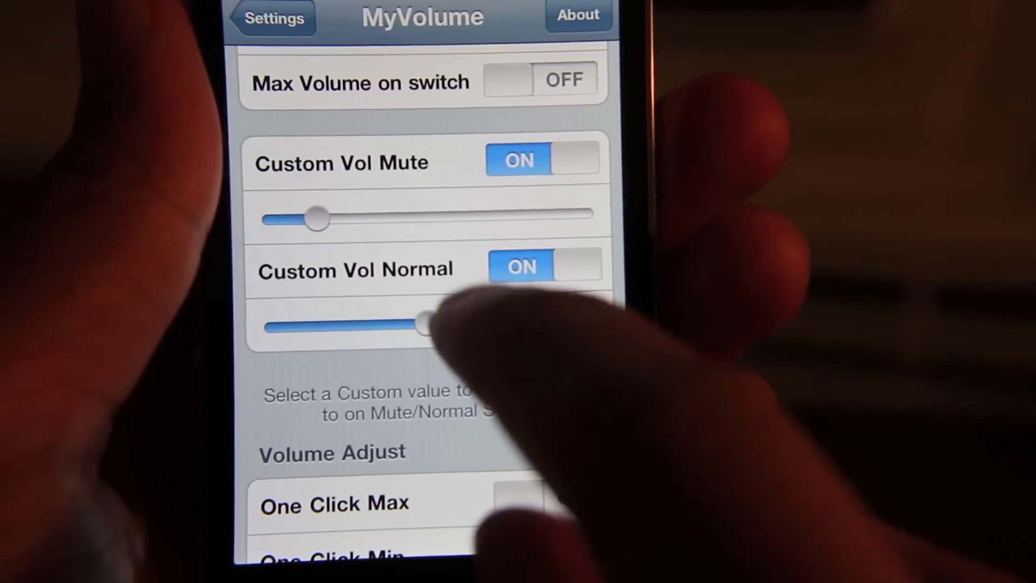
Step: In Volume Adjust, leave One Click Max and One Click Min switched off
scroll("down", 3)
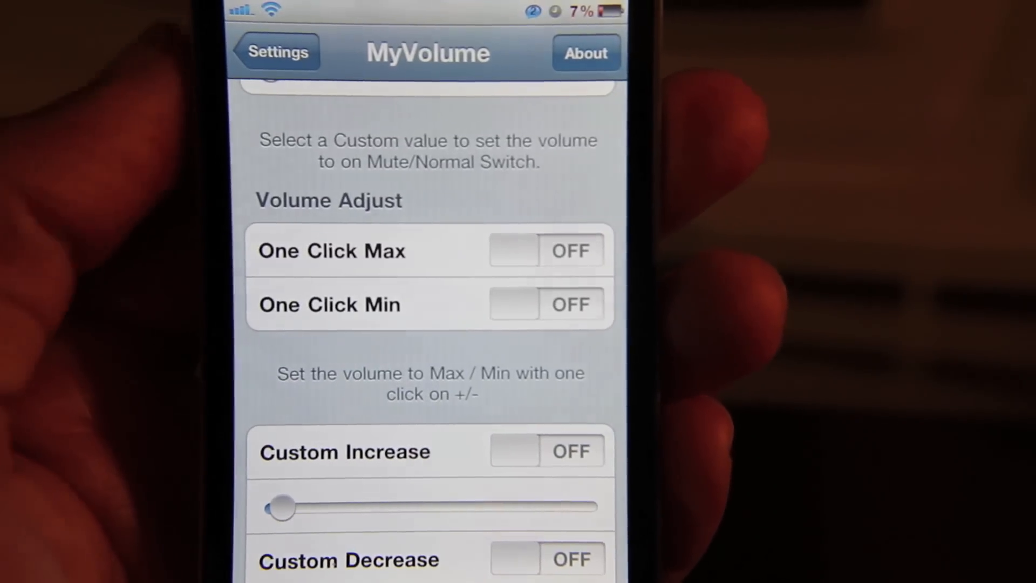
left_click(545, 251)
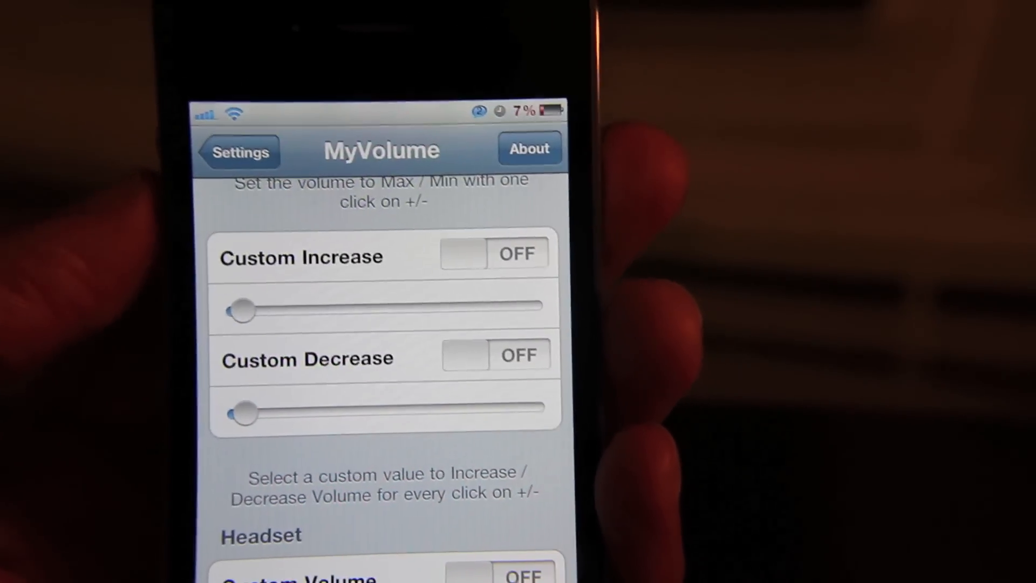
Step: Switch on Custom Increase, leaving Custom Decrease off
left_click(495, 253)
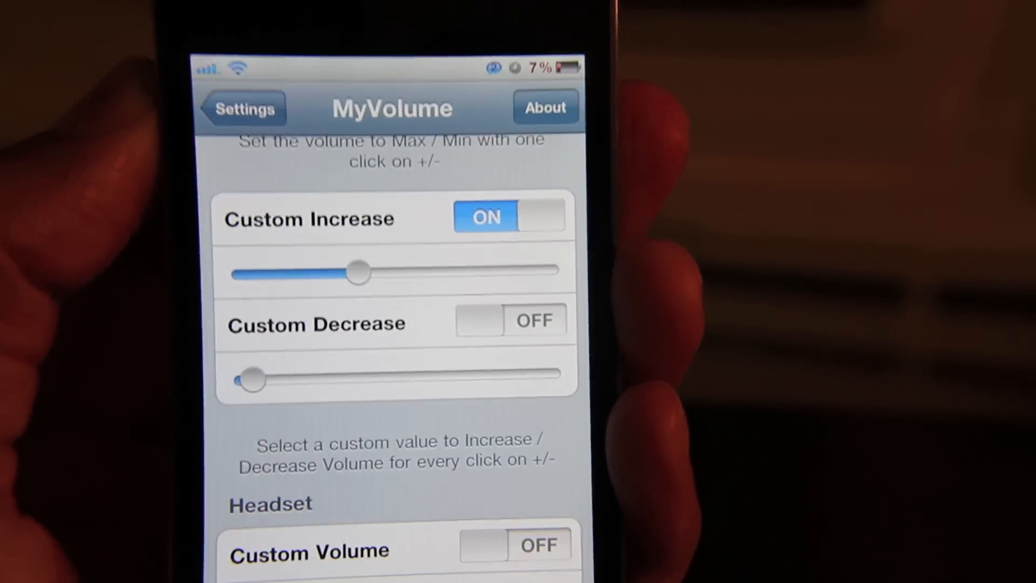
scroll("down", 3)
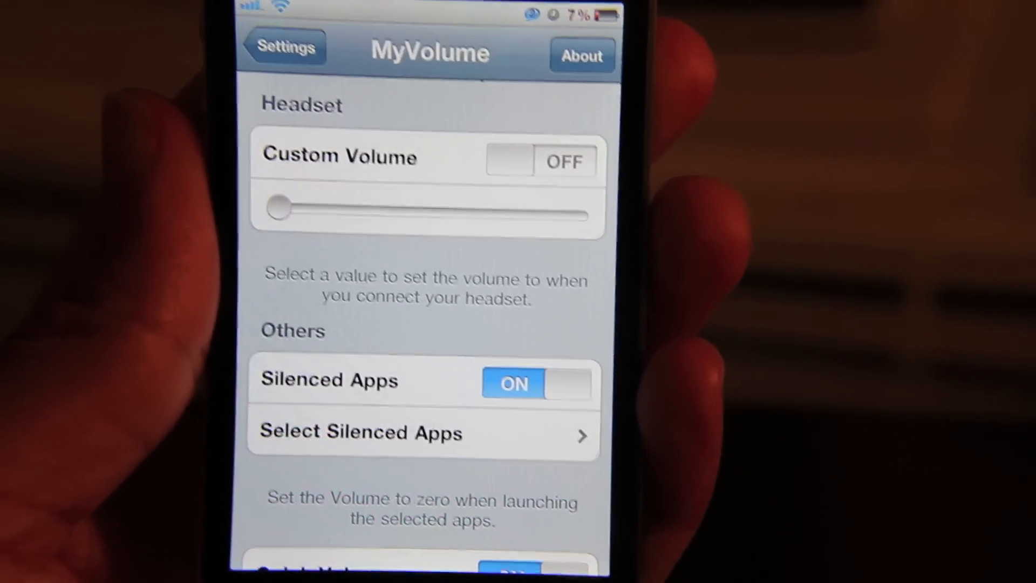
Step: Scroll to Silenced Apps and open the Select Silenced Apps list
scroll("down", 3)
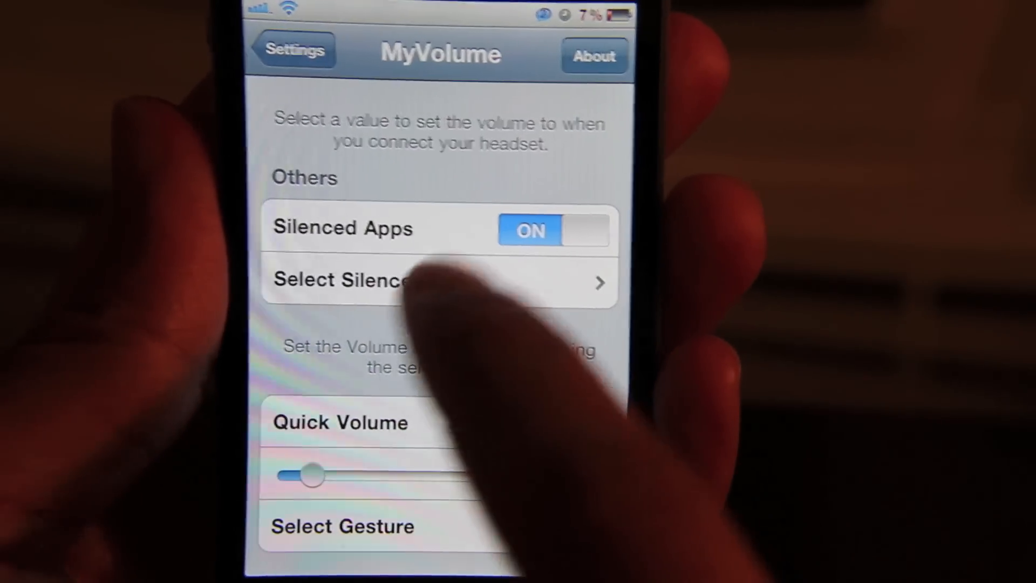
left_click(436, 279)
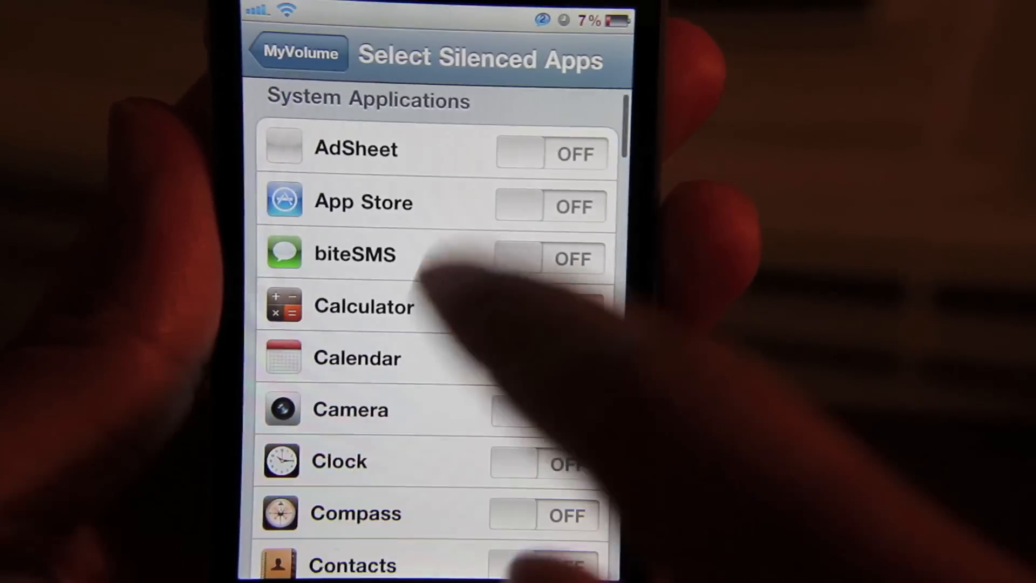
Step: Look through the system app list, then go back without selecting any
scroll("down", 3)
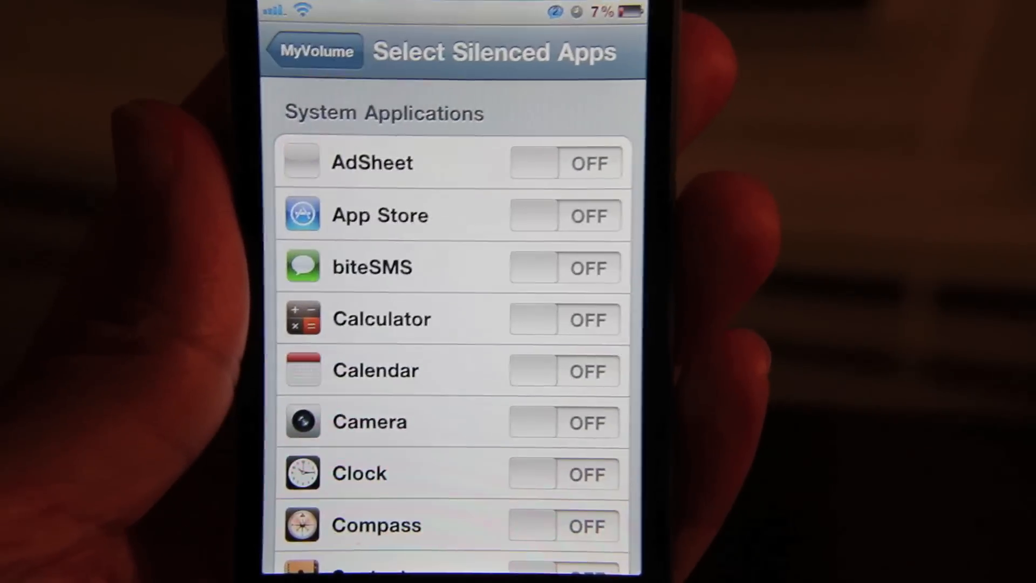
left_click(313, 50)
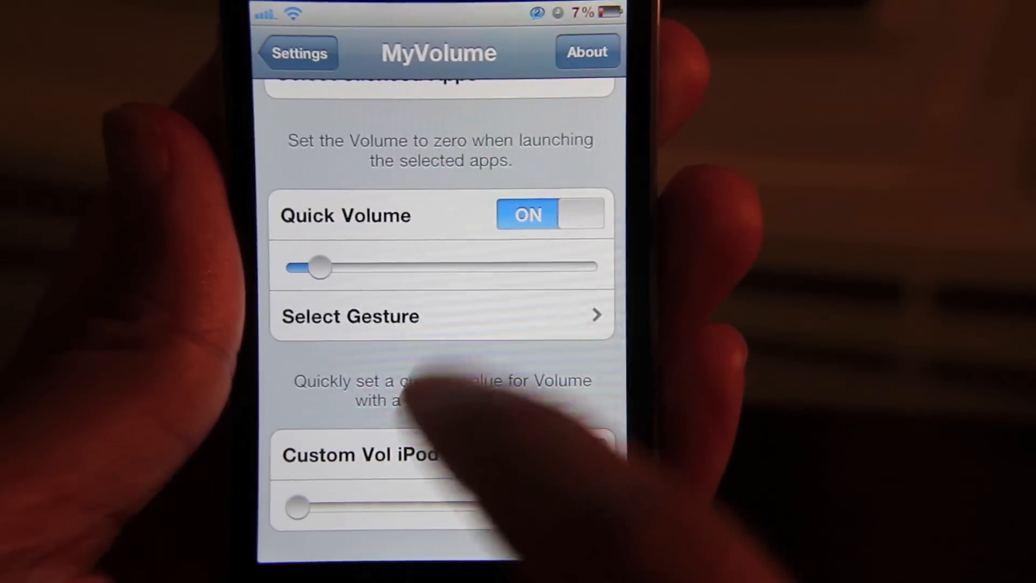
scroll("down", 3)
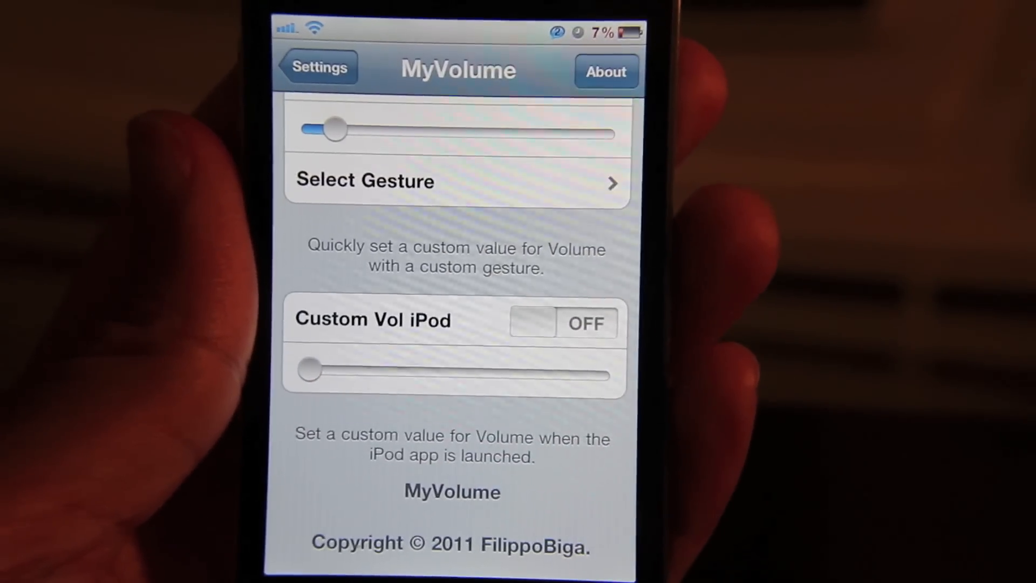
scroll("down", 3)
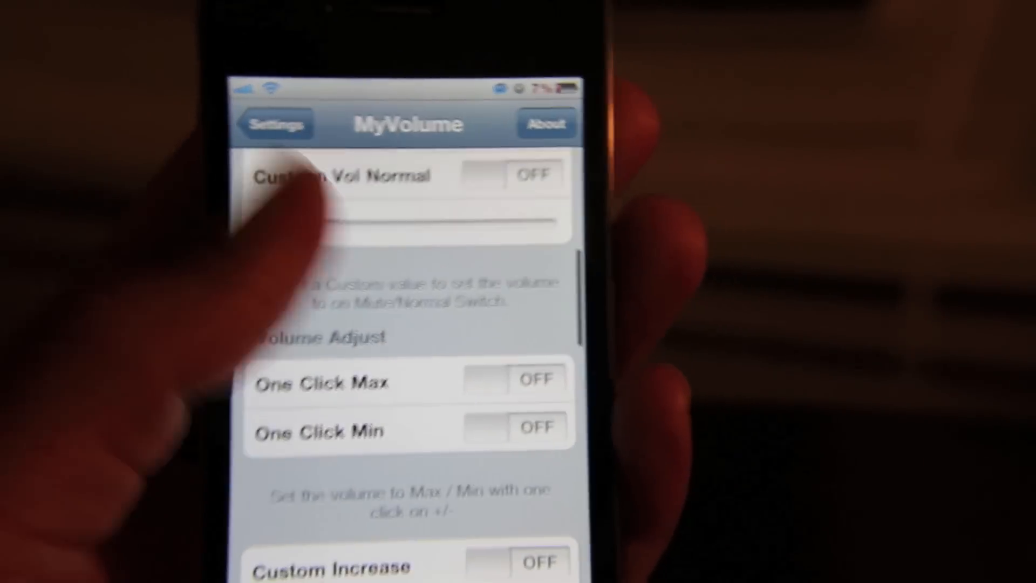
scroll("up", 3)
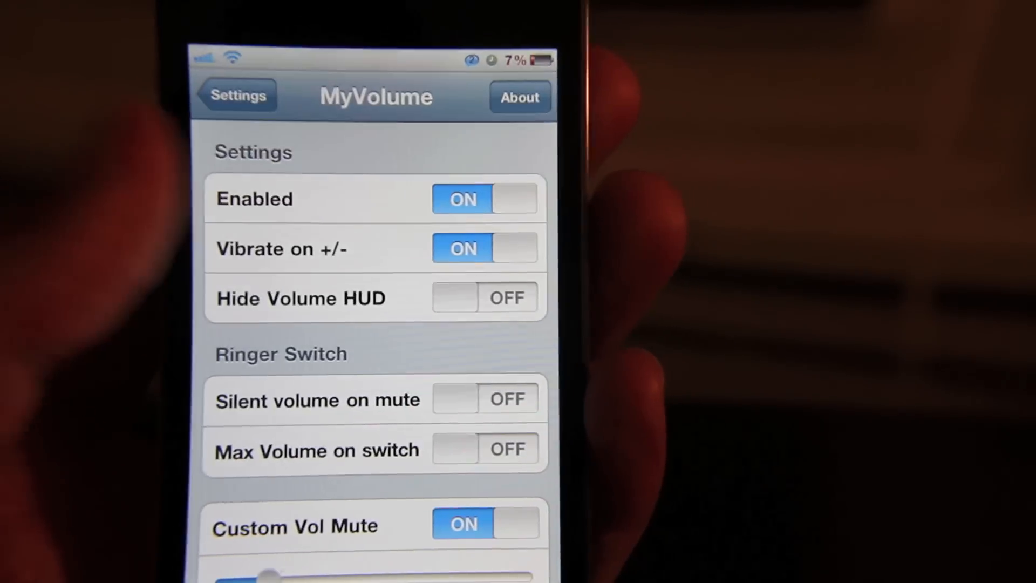